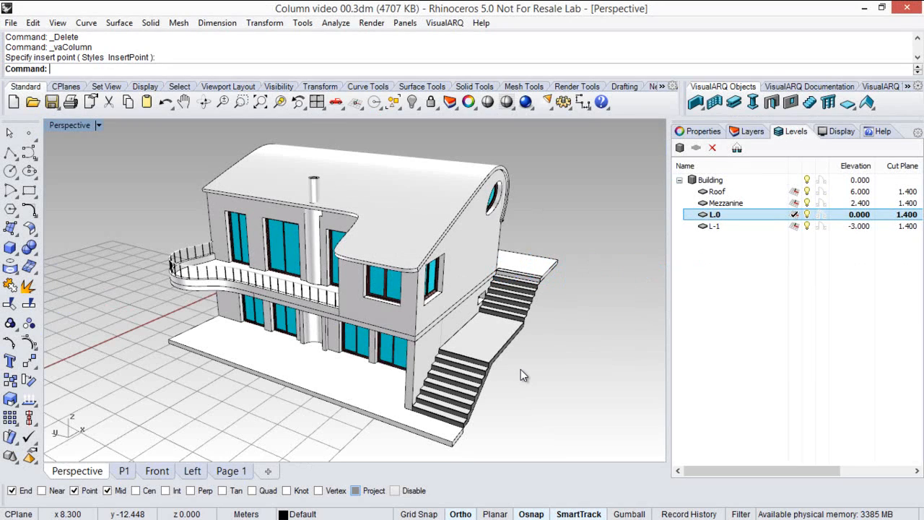
mouse_move(517, 372)
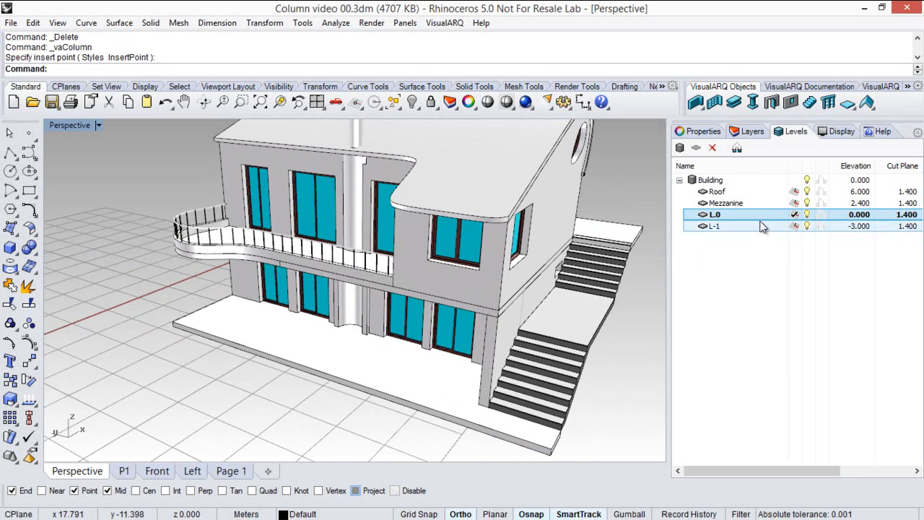
- Make level L-1 (−3.000) the current level in the Levels panel
click(715, 226)
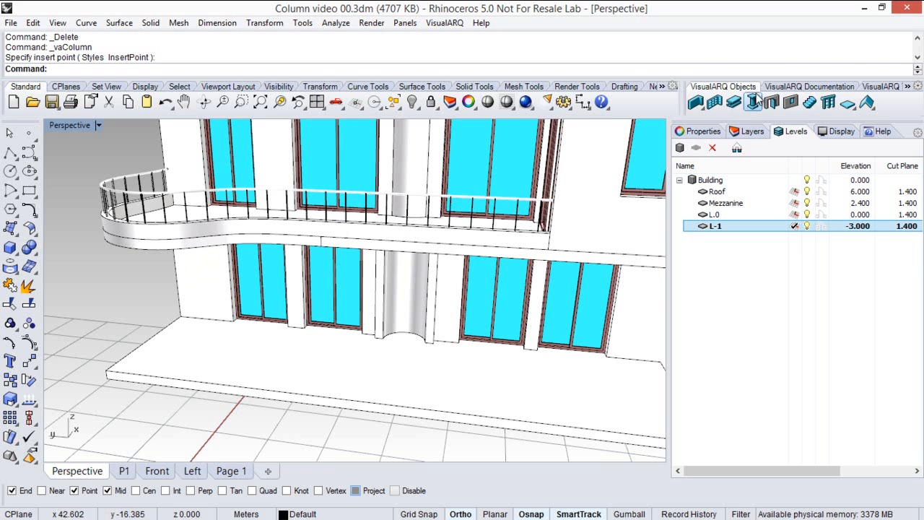
mouse_move(753, 101)
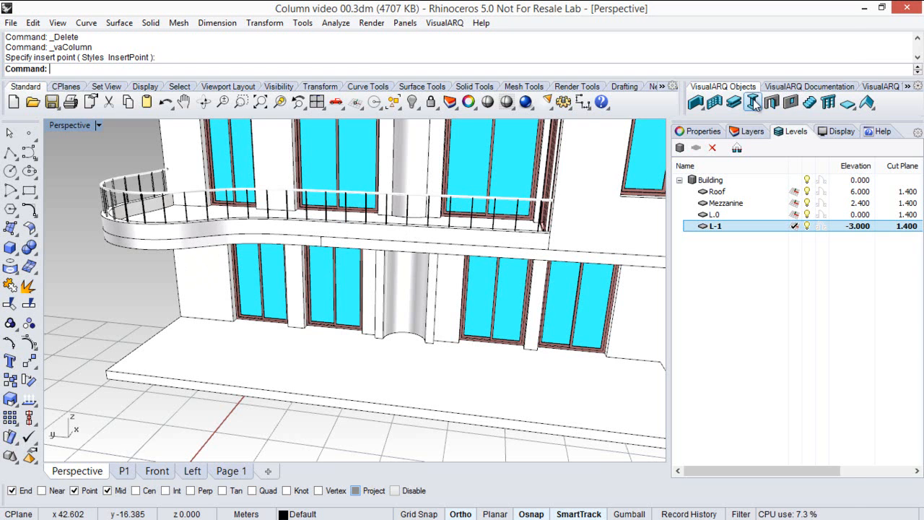
- Place a EURO - IPE column with IPE 300 profile under the balcony's curved edge via vaColumn
click(753, 101)
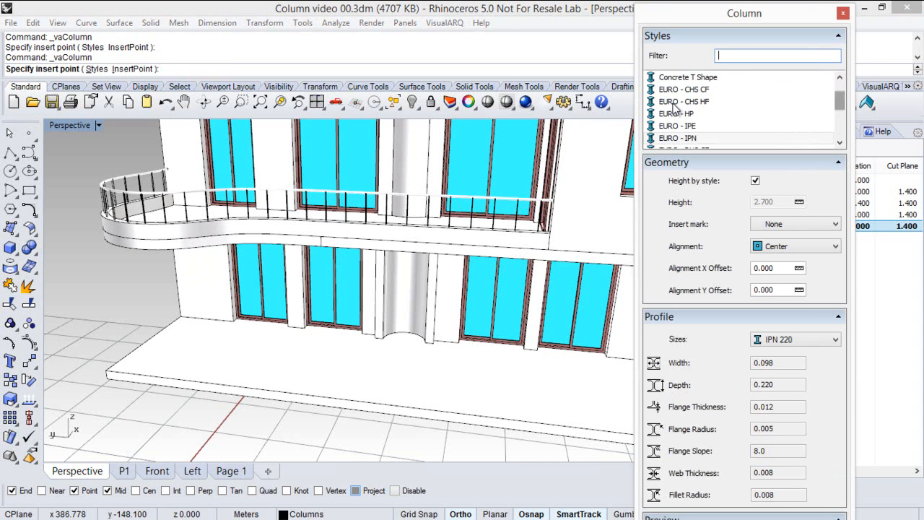
click(675, 112)
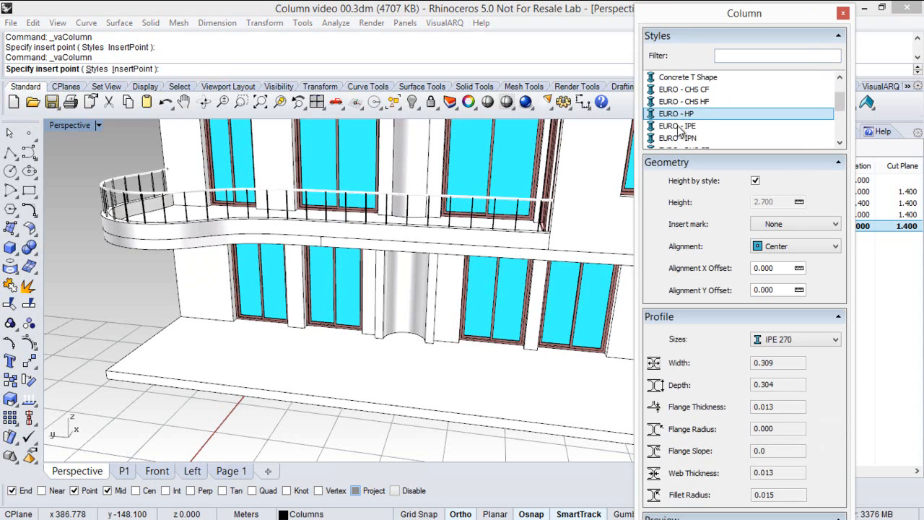
click(834, 339)
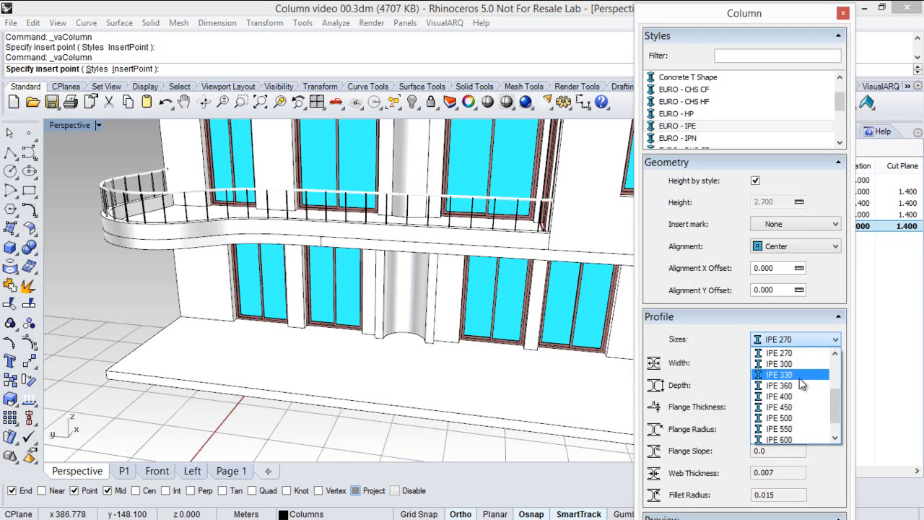
click(778, 364)
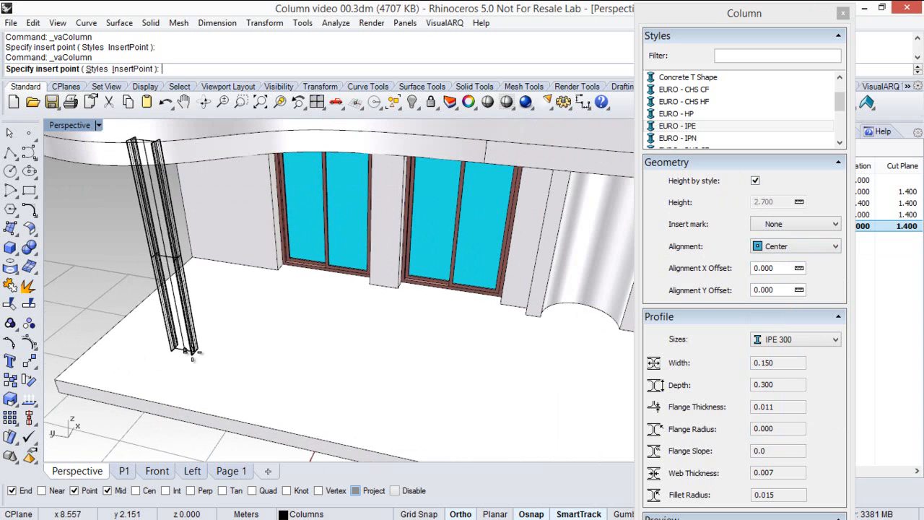
click(195, 361)
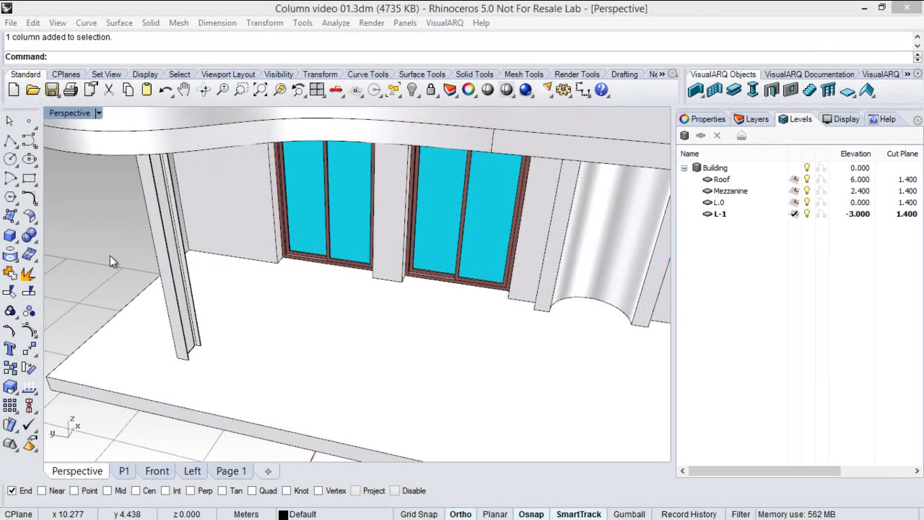
- Change the placed column to the IPE style with 2.800 height and an IPE 120 profile
click(166, 253)
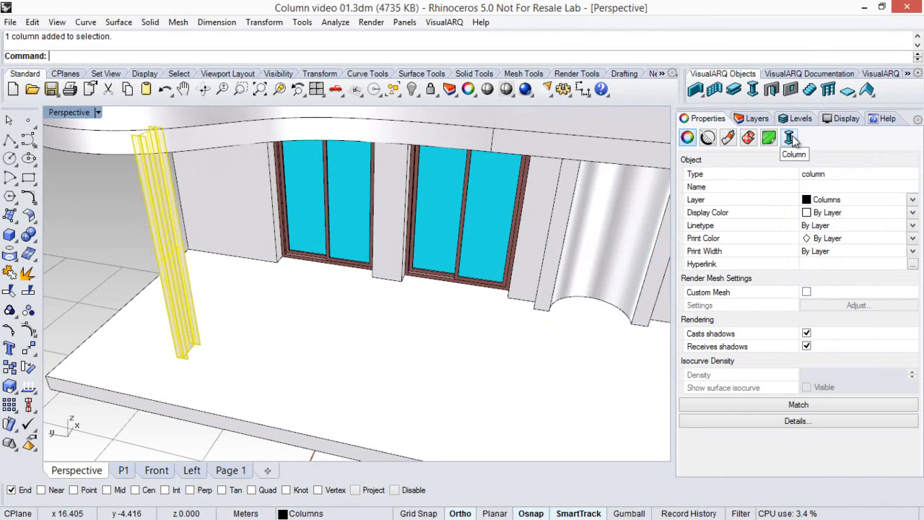
click(788, 137)
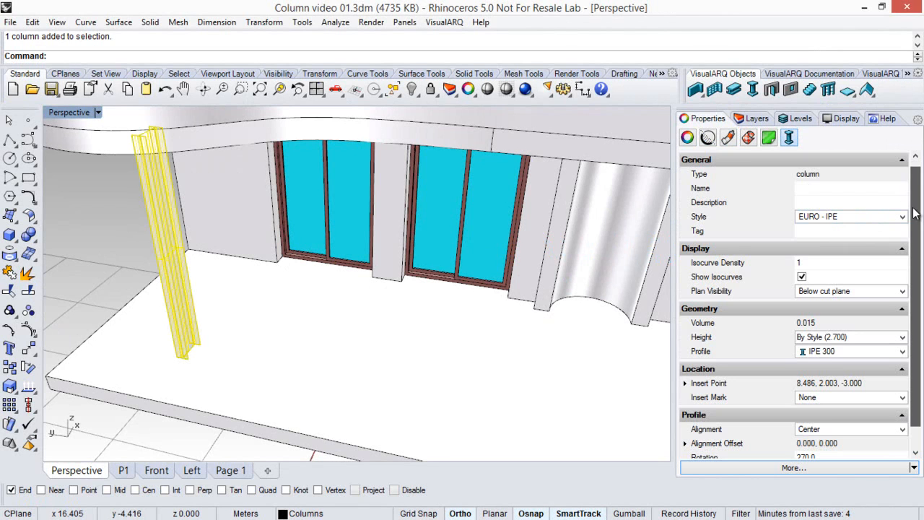
click(849, 337)
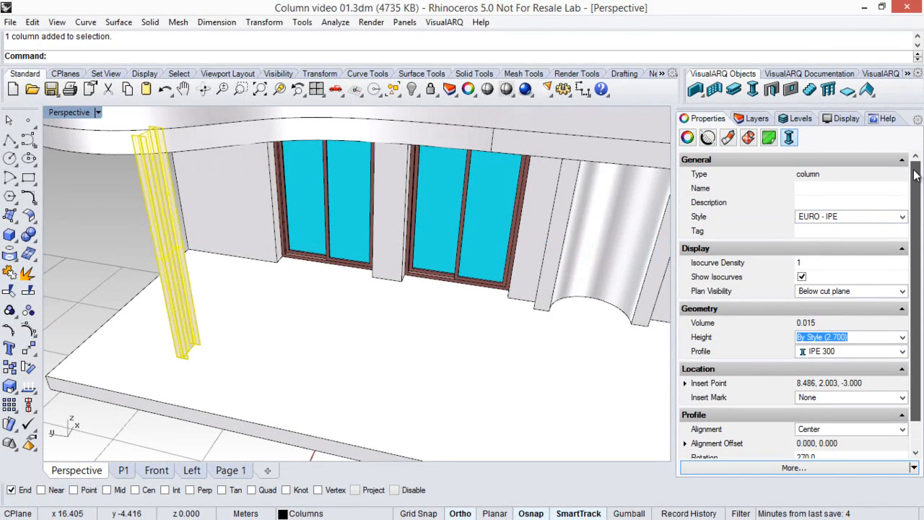
click(900, 216)
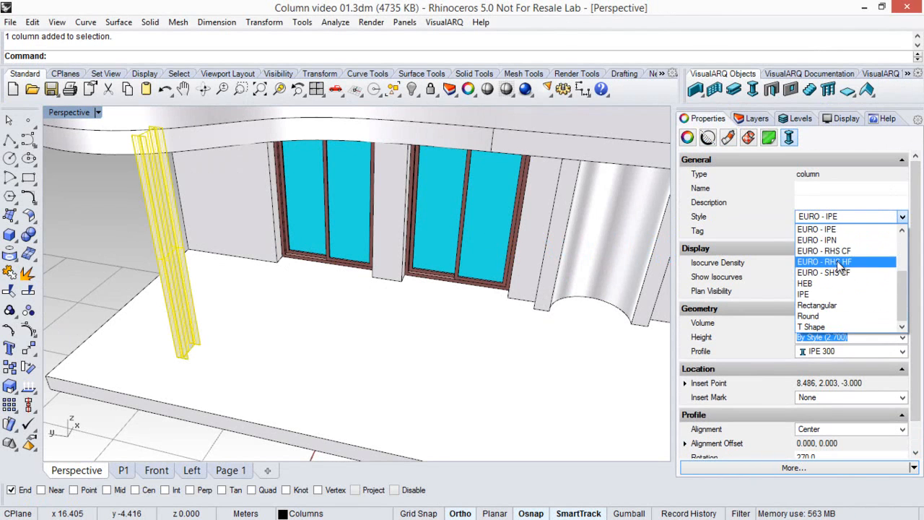
click(823, 271)
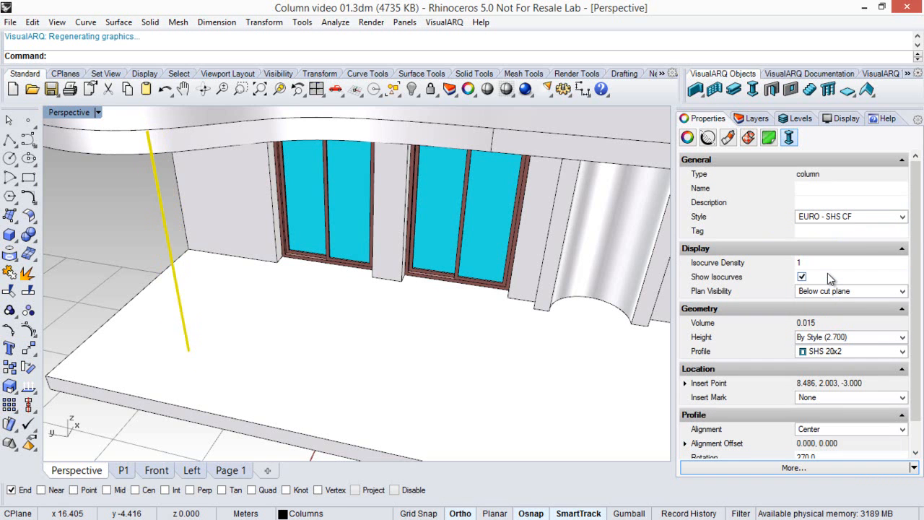
click(901, 216)
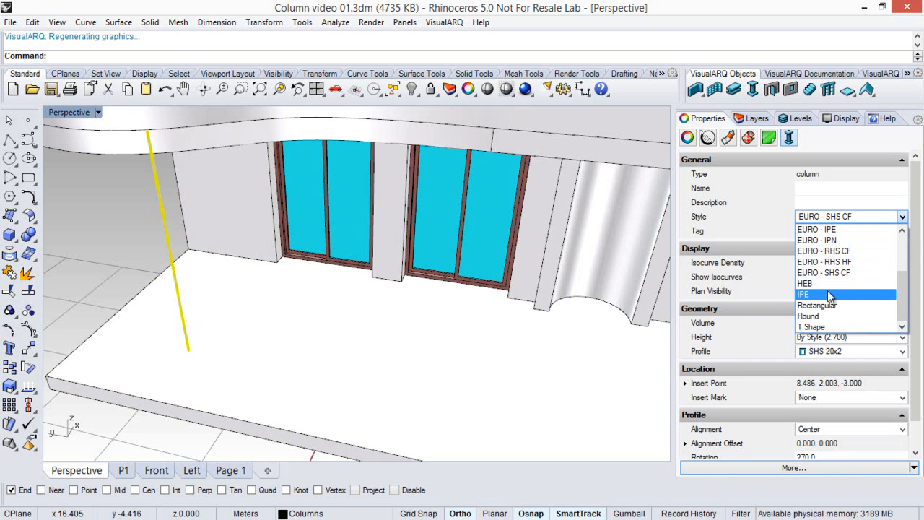
click(802, 295)
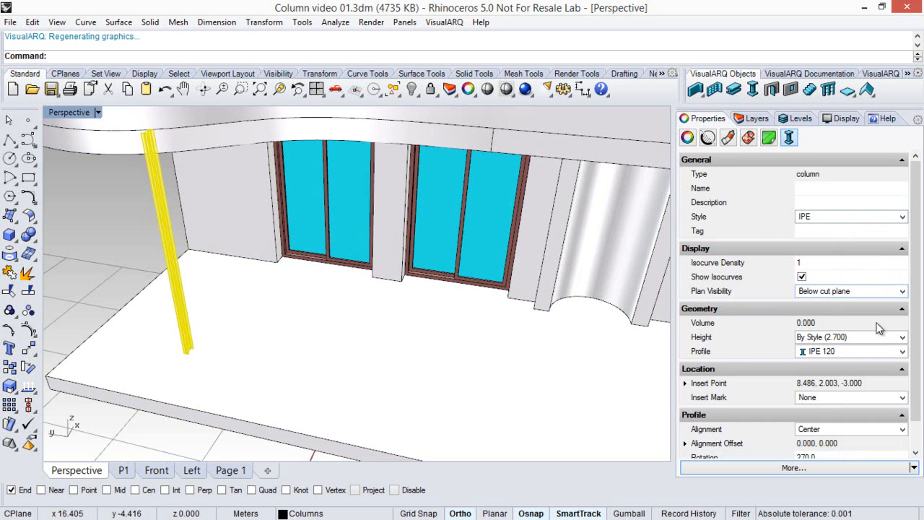
click(850, 338)
text(2)
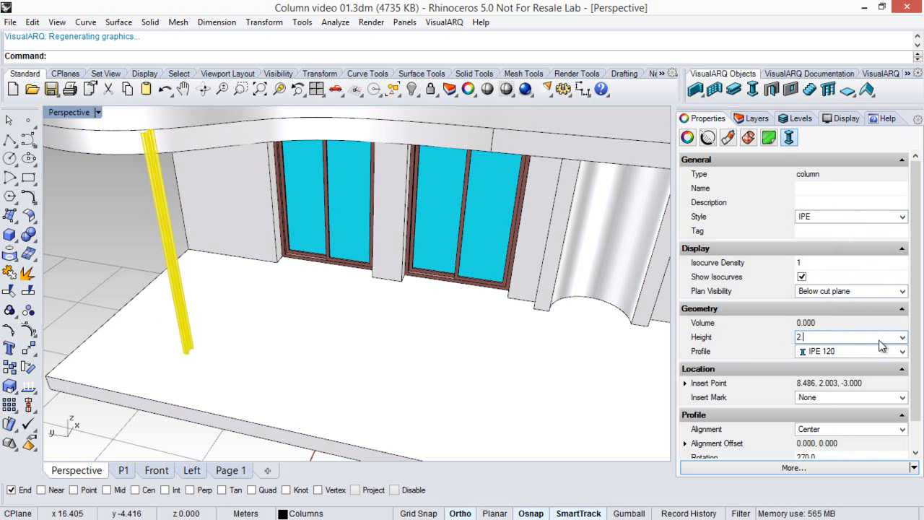
click(900, 352)
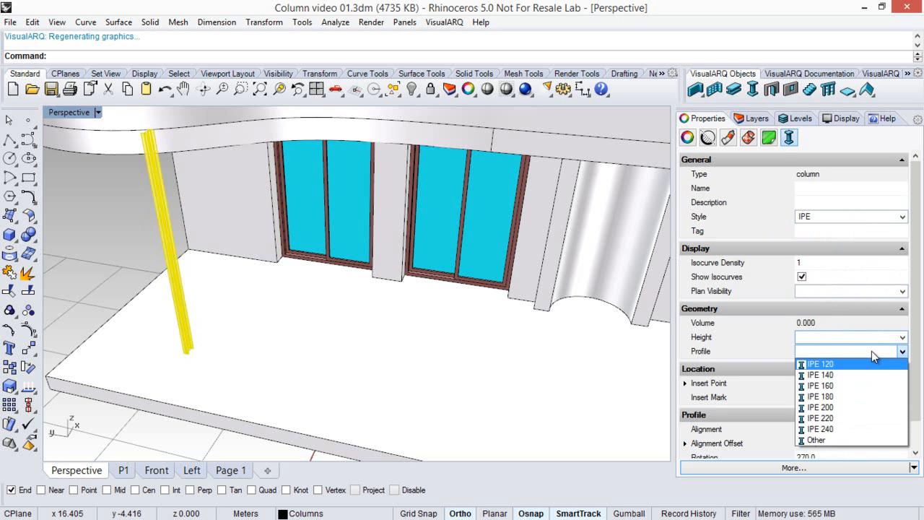
click(820, 363)
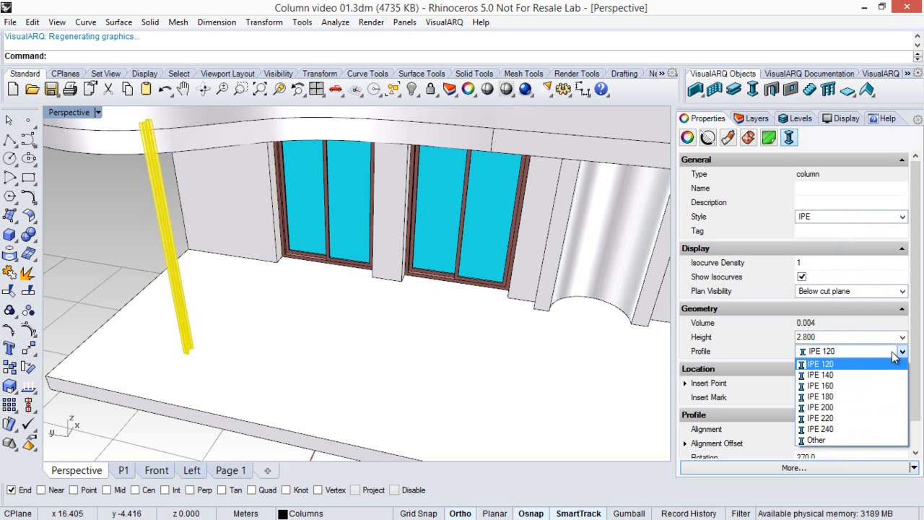
mouse_move(875, 361)
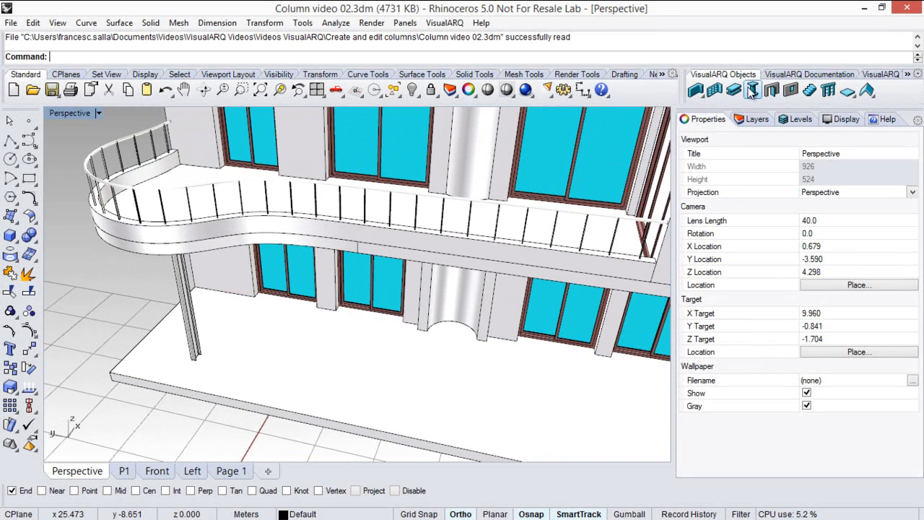
- Start a new column style named Custom Column in the column styles manager
click(752, 89)
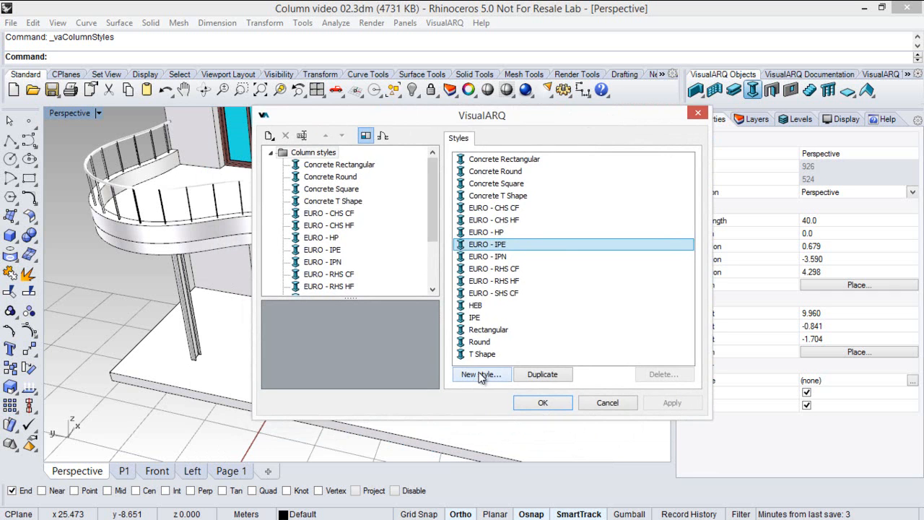
click(479, 373)
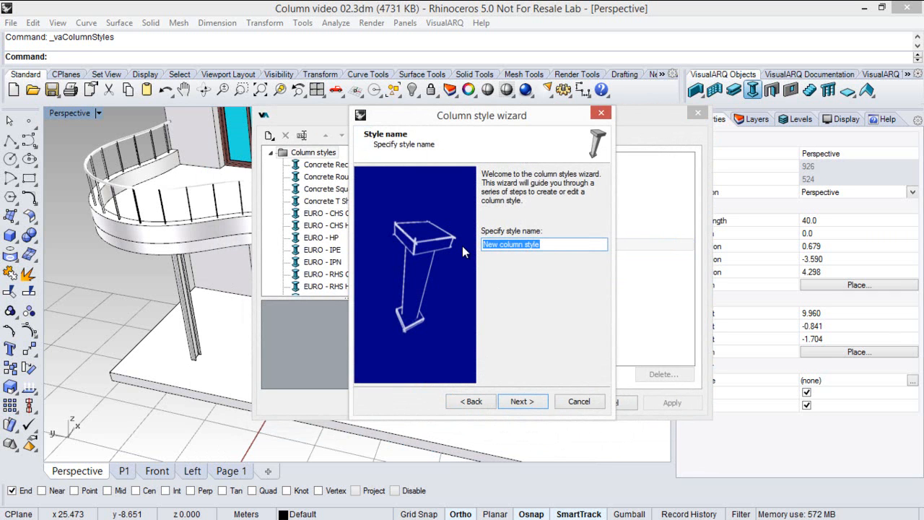
text(Custom)
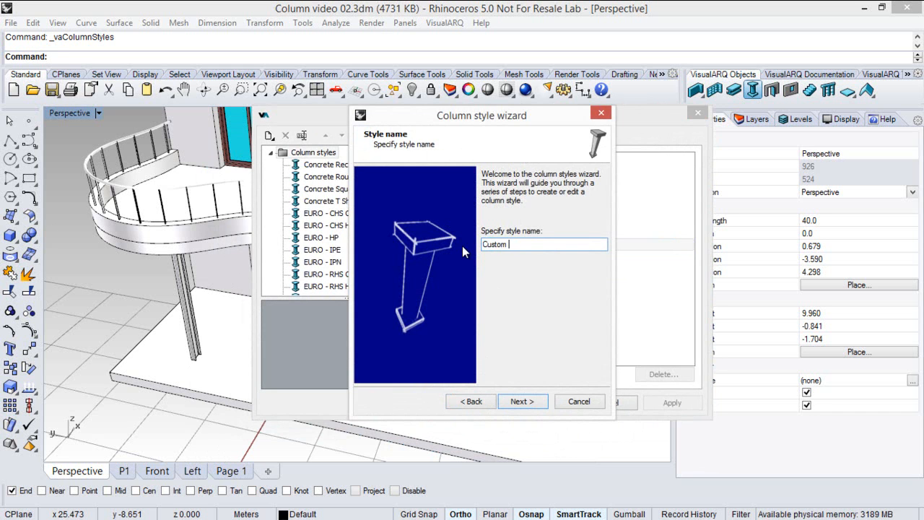
text(Colum)
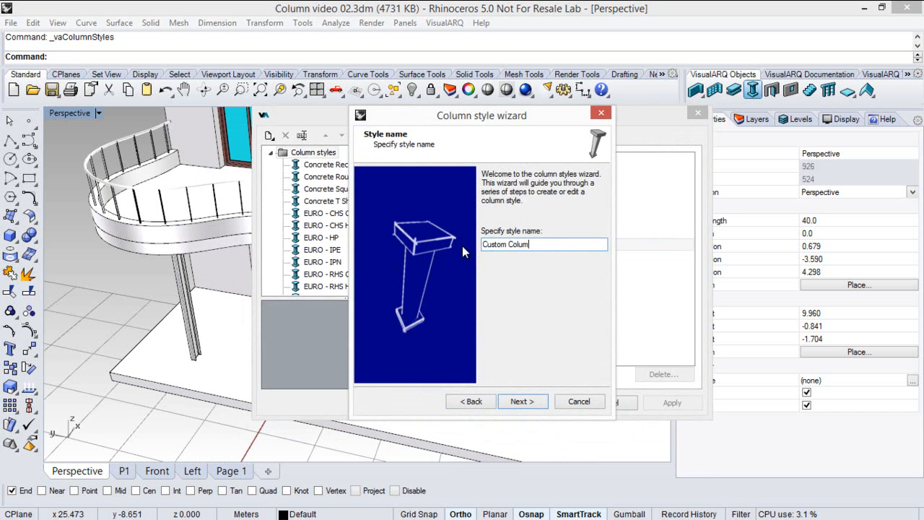
click(523, 401)
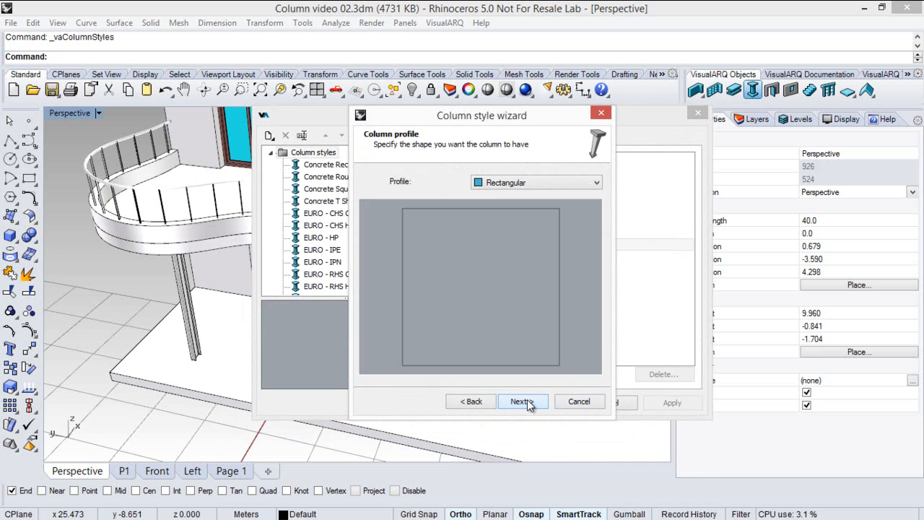
click(536, 182)
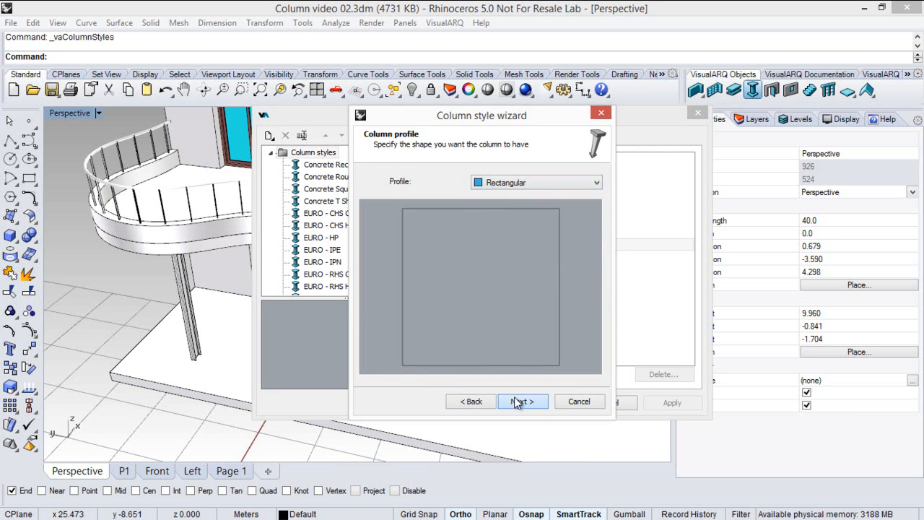
- Finish the wizard with a rectangular 0.500 × 0.500 profile, no coating and no custom blocks
click(522, 401)
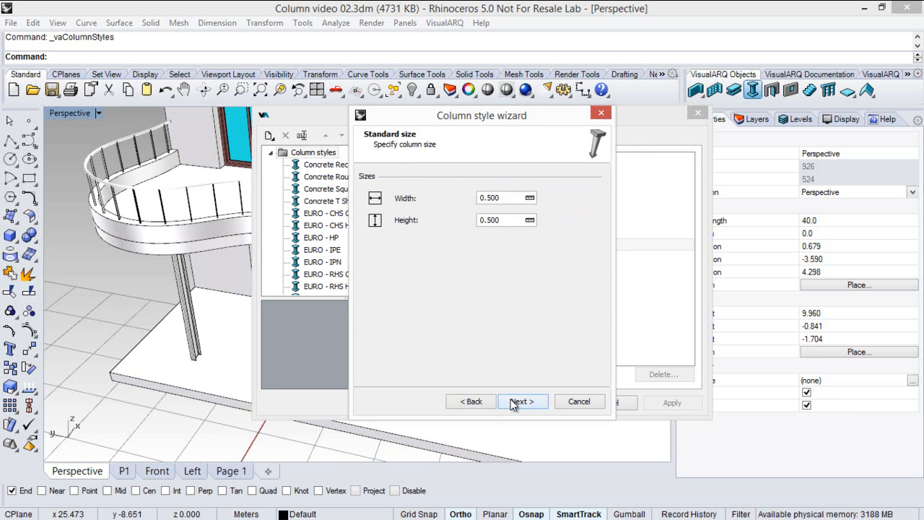
click(522, 402)
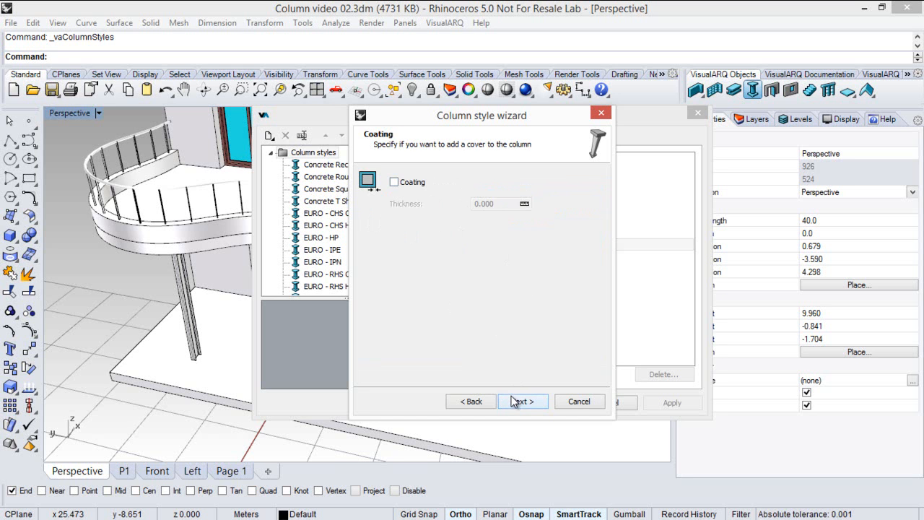
click(521, 401)
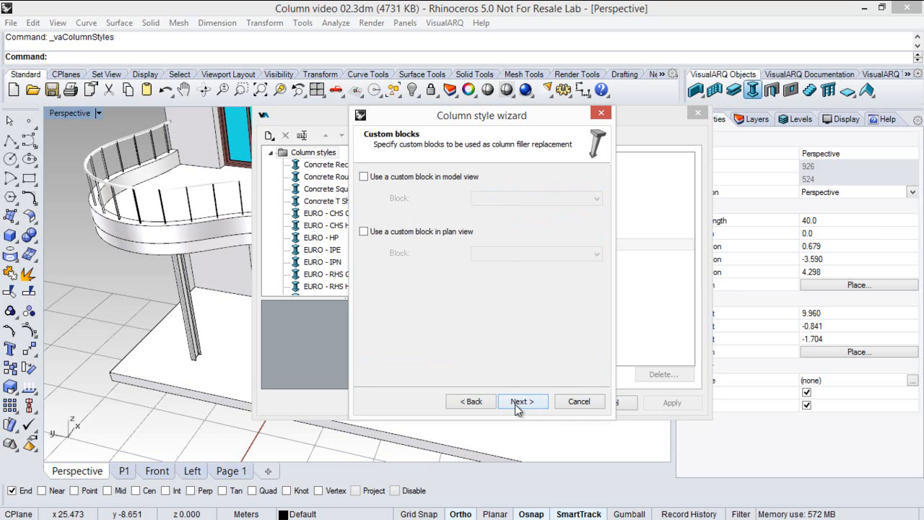
click(522, 402)
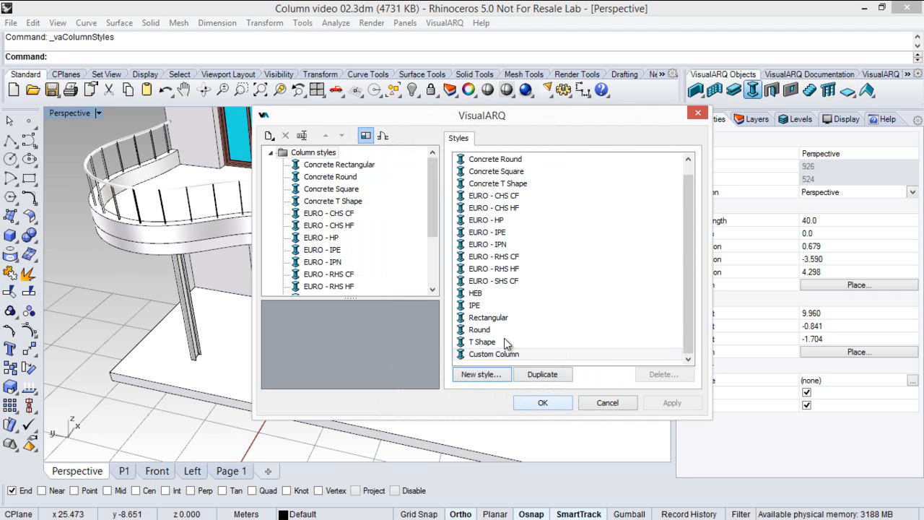
- Review the Custom Column style's settings and close the column styles dialog with OK
scroll(down, 3)
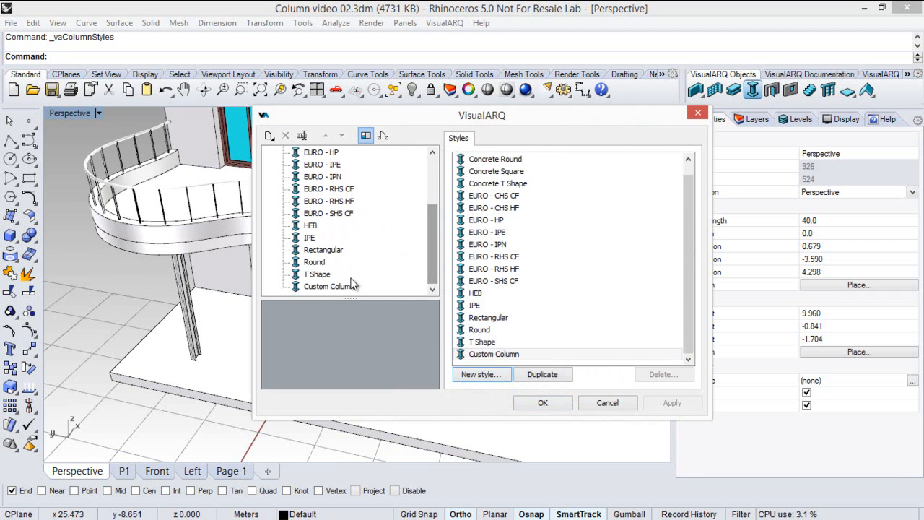
click(329, 285)
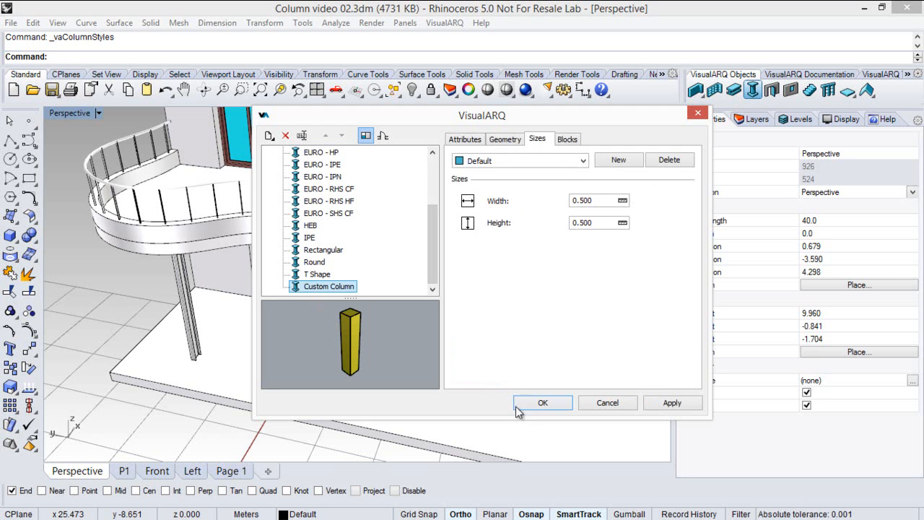
click(543, 401)
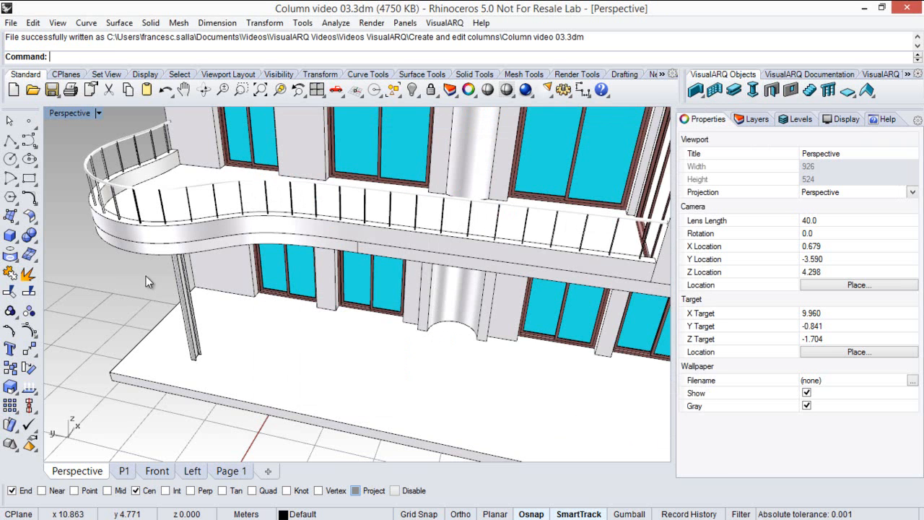
- Assign the Custom Column style to the balcony column and show its footprint in the L-1 plan view
click(189, 289)
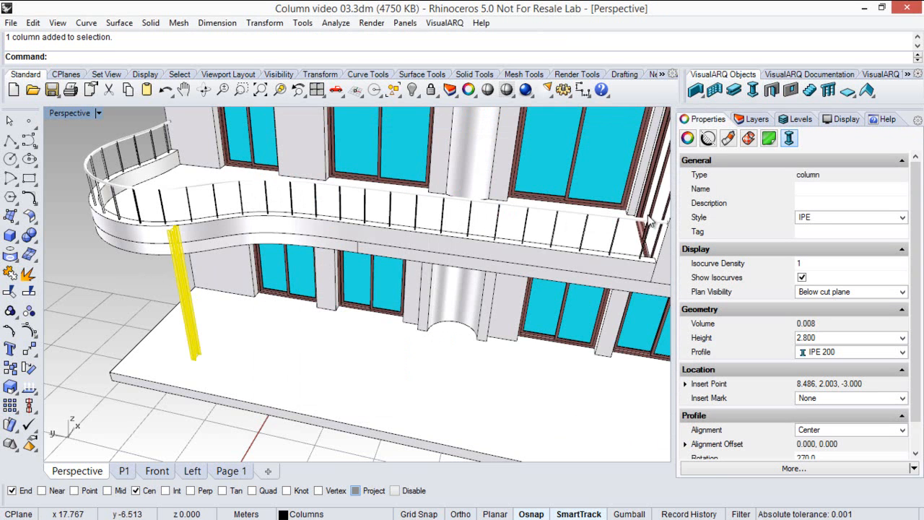
click(918, 217)
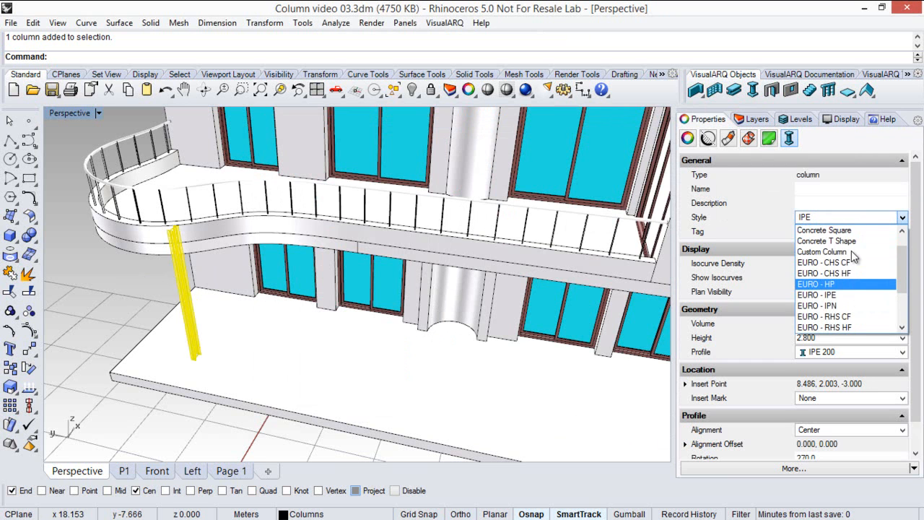
click(820, 252)
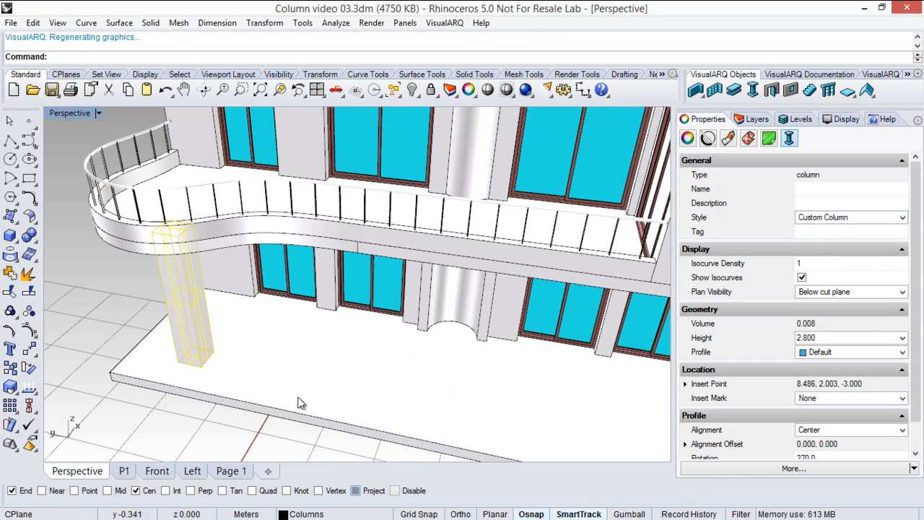
click(124, 471)
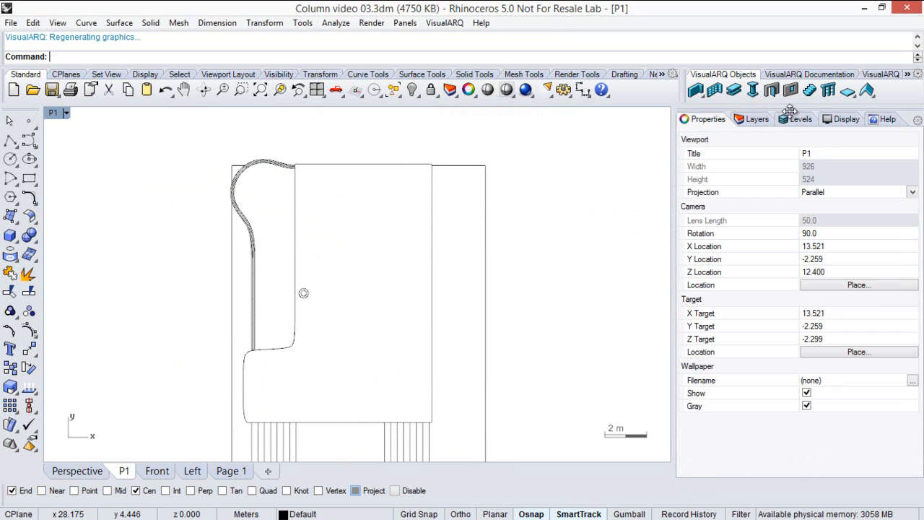
click(800, 119)
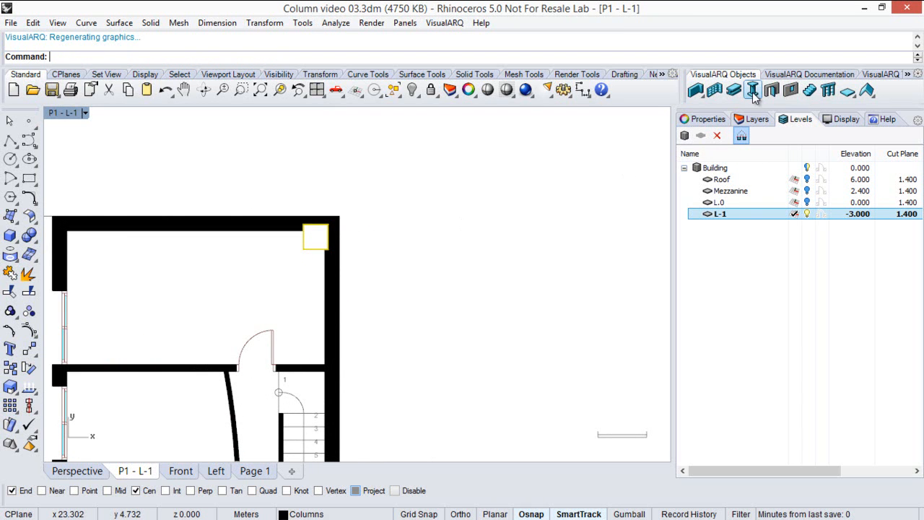
- Give the Custom Column style a 0.0200 coating thickness and return to the plan view
click(754, 90)
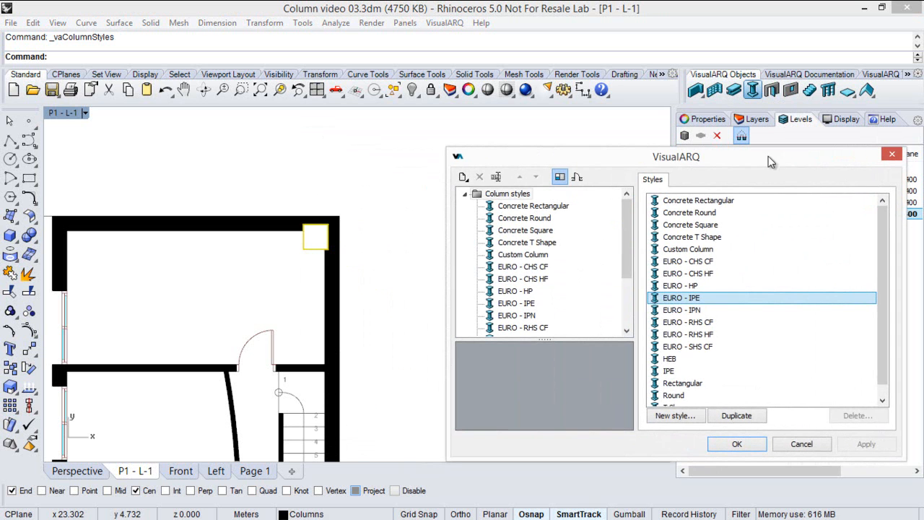
click(523, 254)
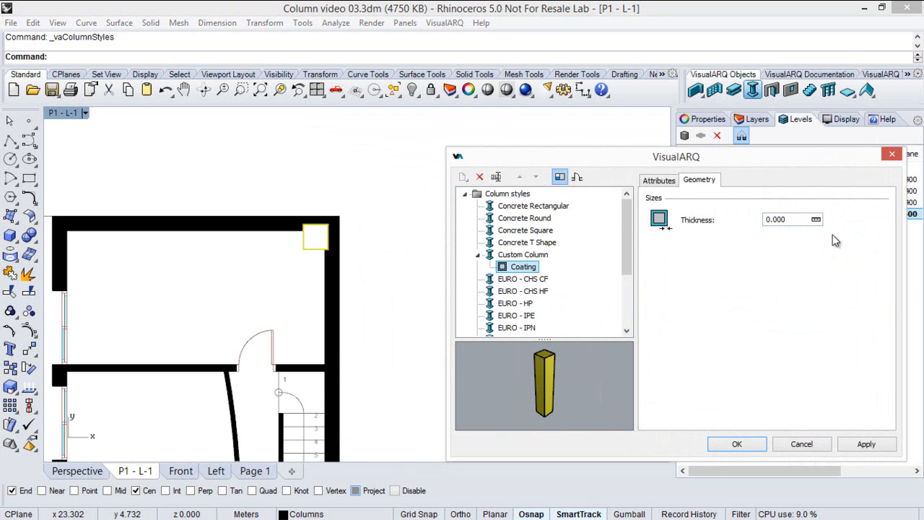
text(0.0200)
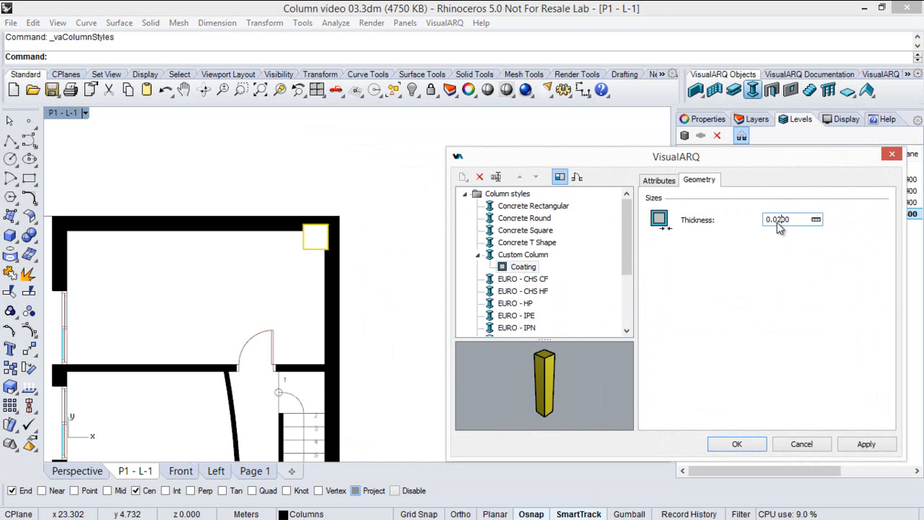
click(866, 445)
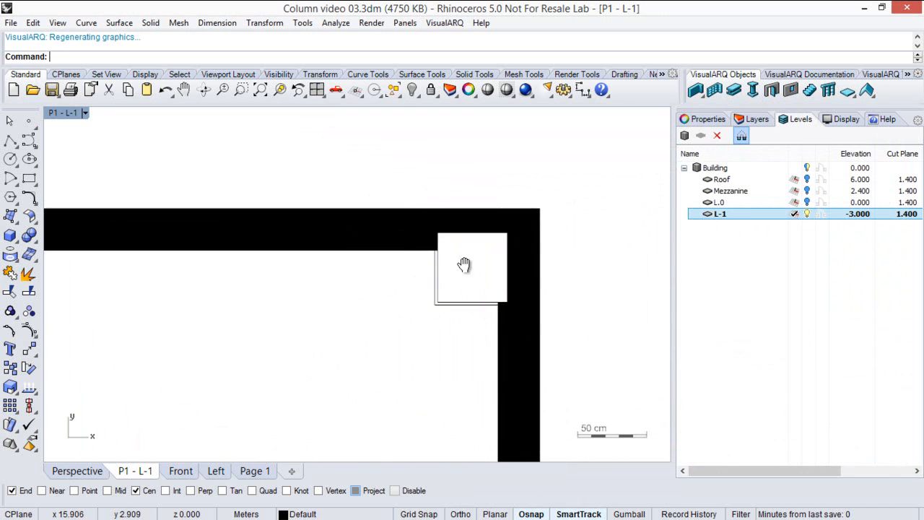
drag(465, 262, 512, 299)
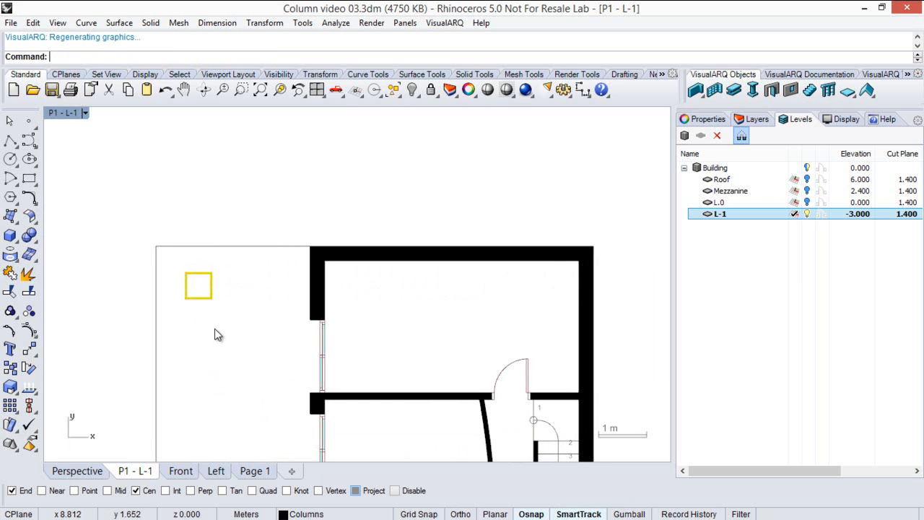
click(77, 471)
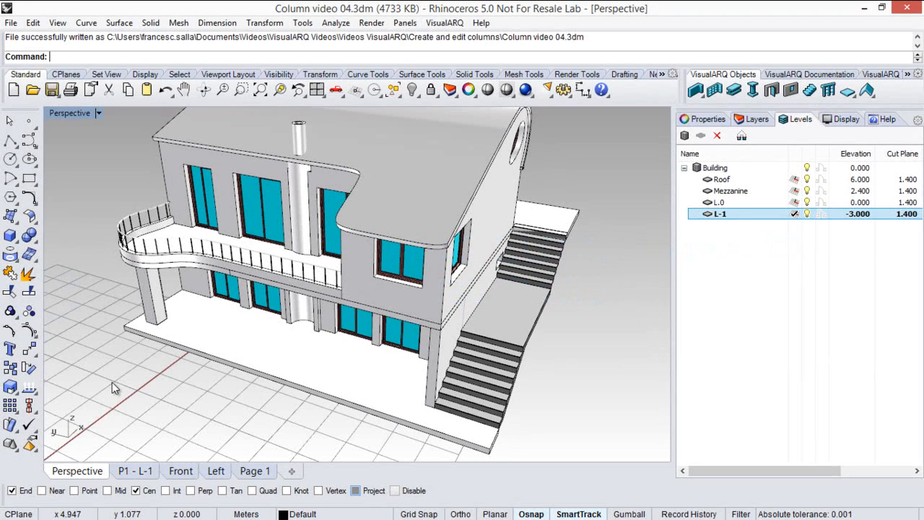
mouse_move(121, 375)
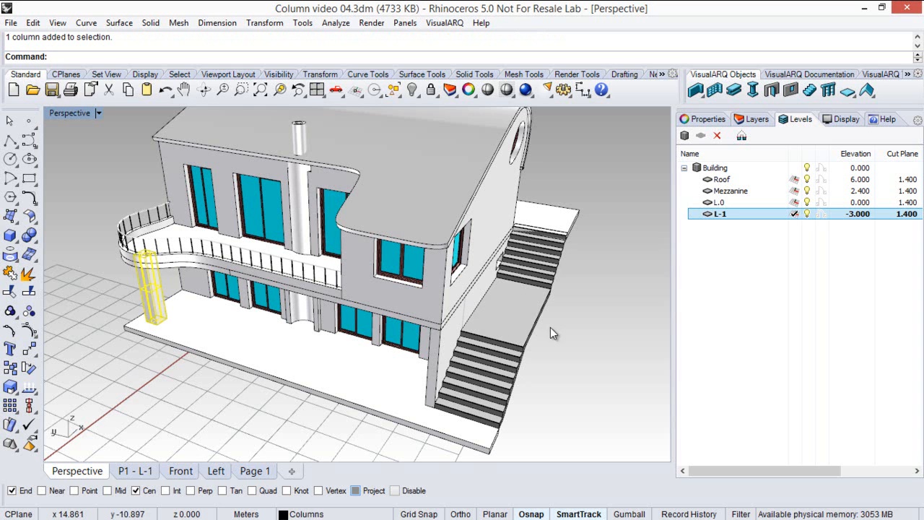
- Make Blocks the current layer in the layer list
click(756, 118)
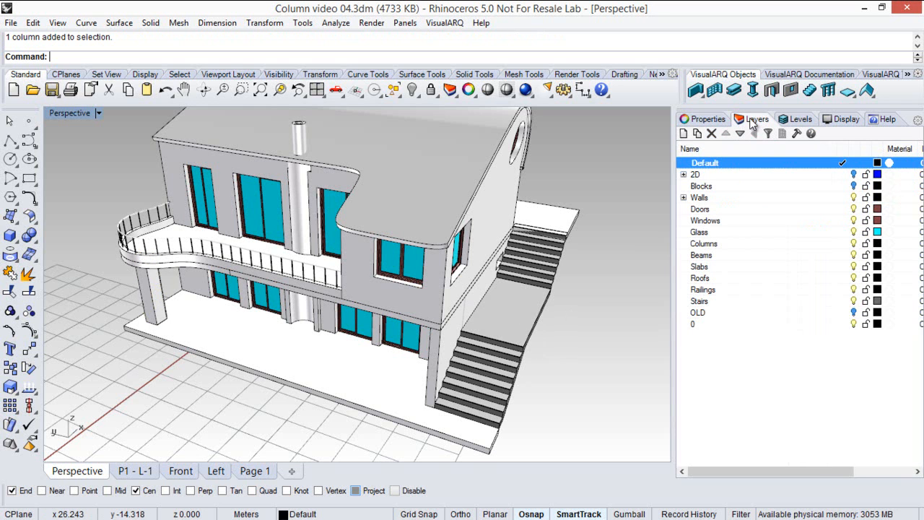
click(701, 185)
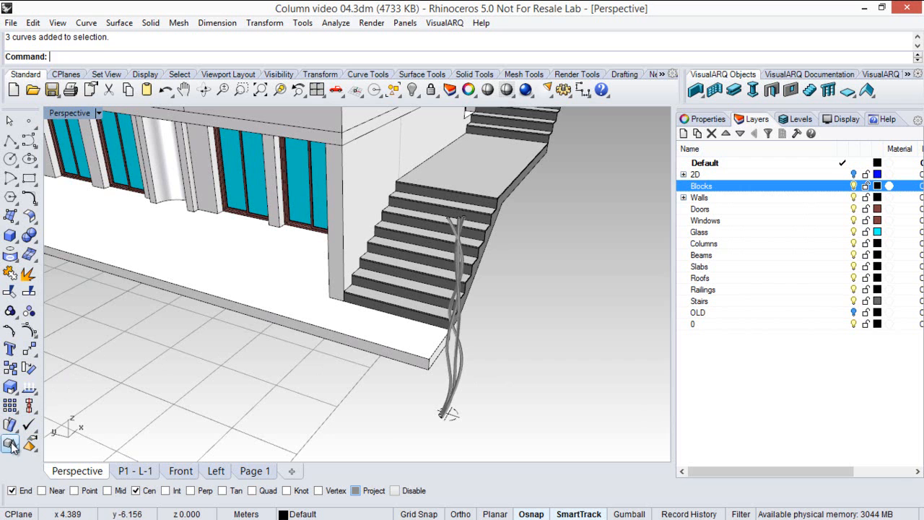
- Define the twisted column curves as a block named Custom column 3D
click(10, 444)
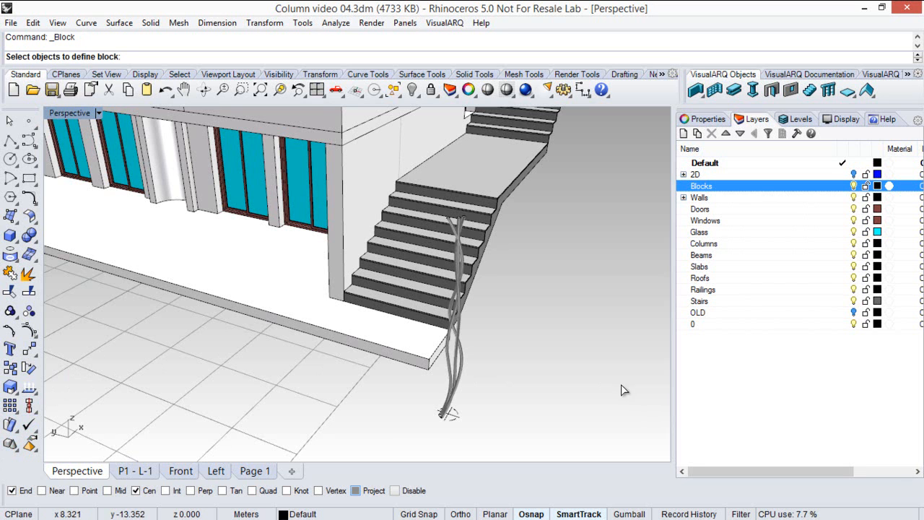
click(447, 325)
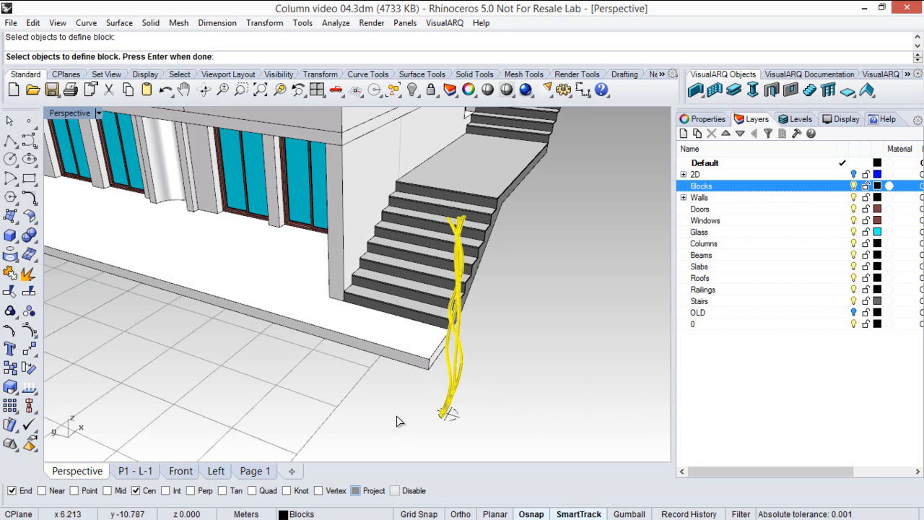
key(Enter)
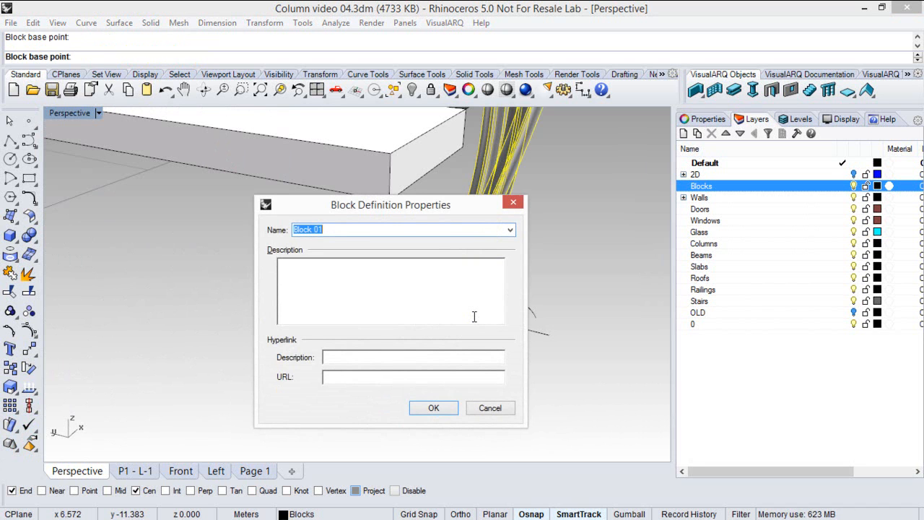
text(C)
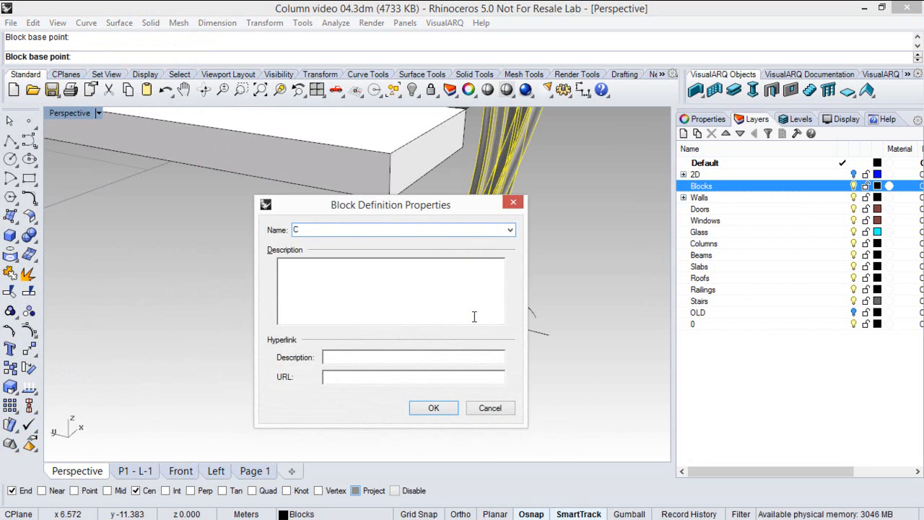
text(ustom column 3)
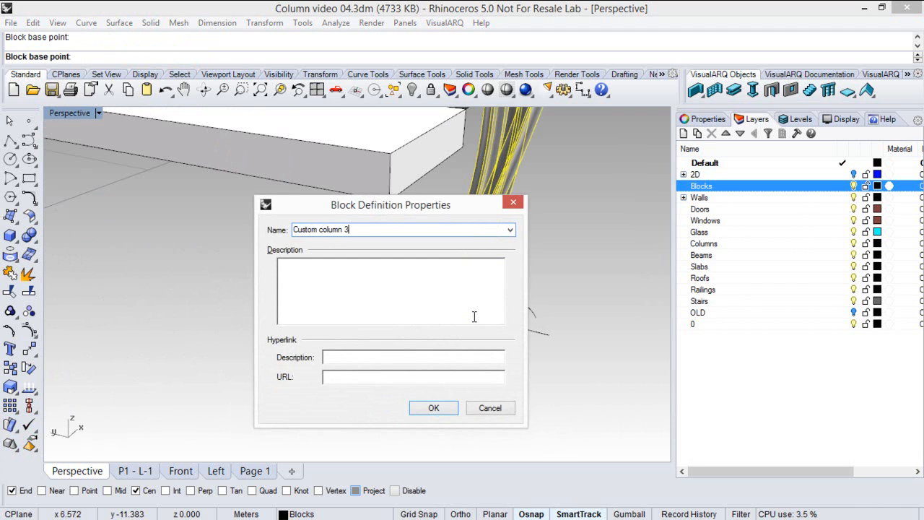
text(D)
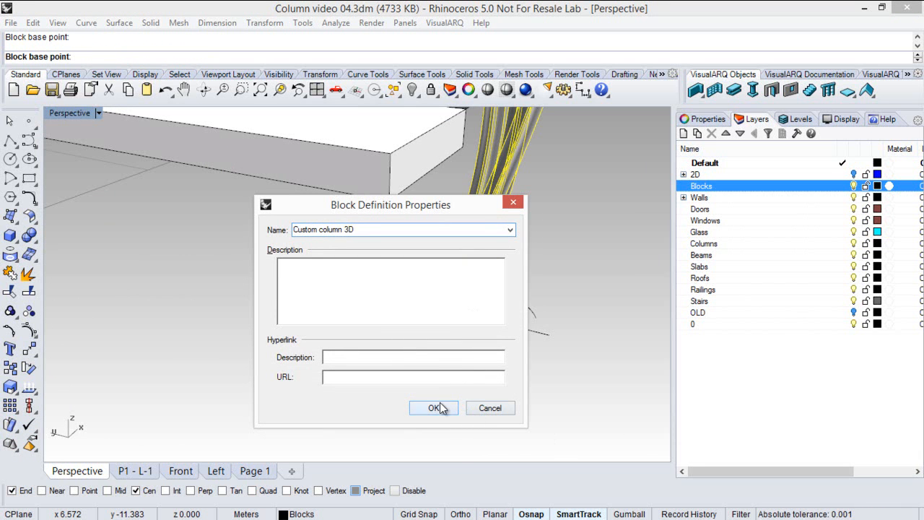
click(433, 407)
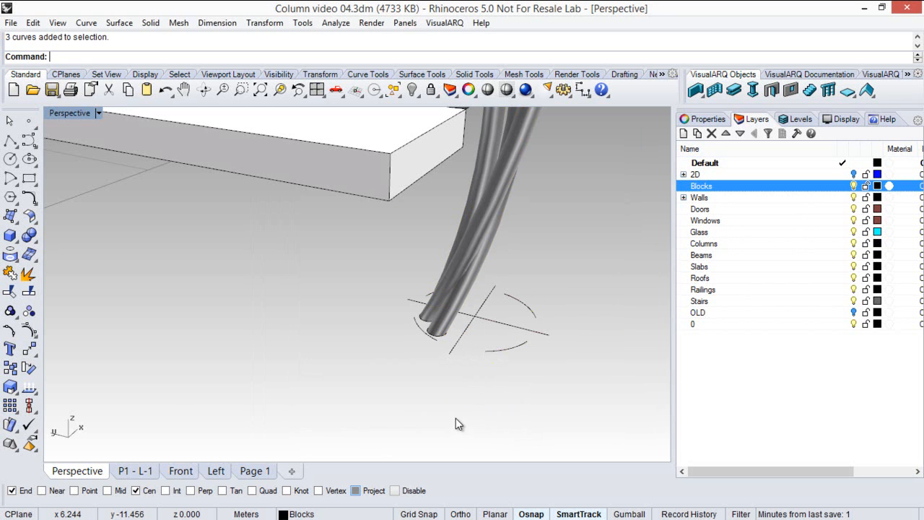
- Define the circle-and-cross plan curves as a block named Custom column 2D
click(10, 445)
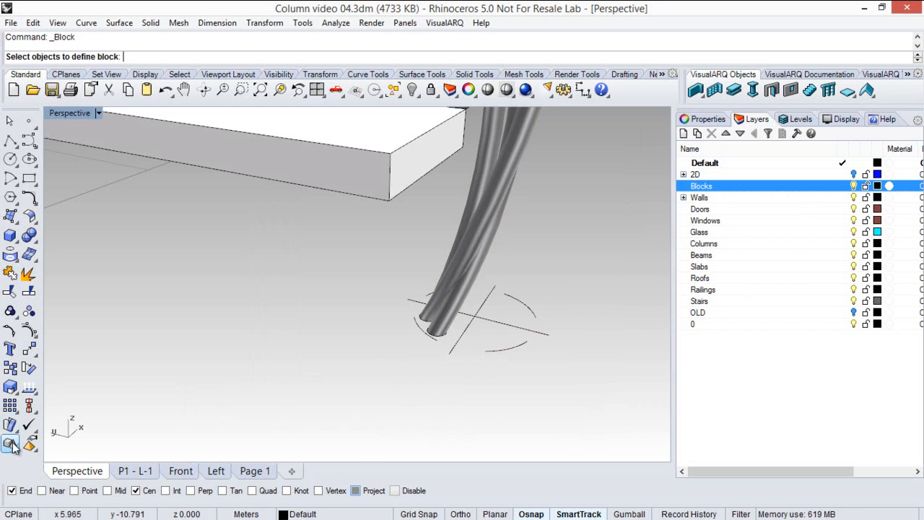
click(483, 321)
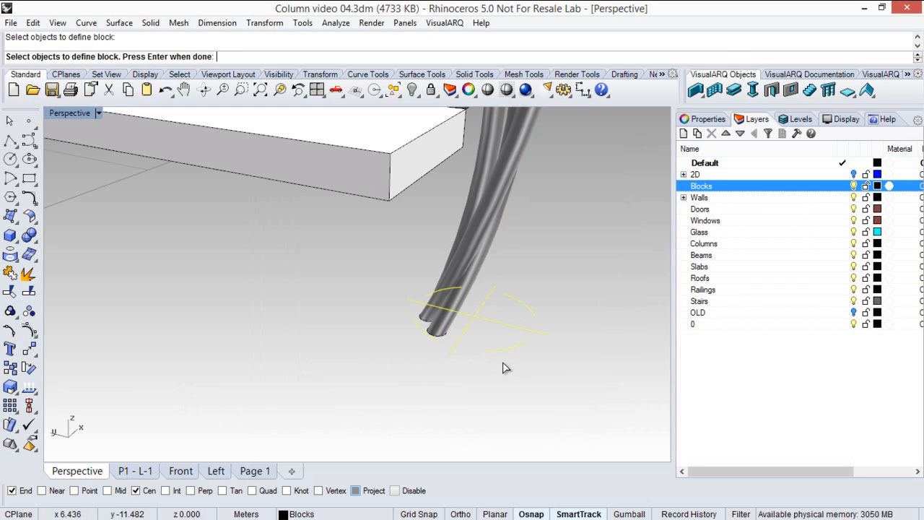
key(Enter)
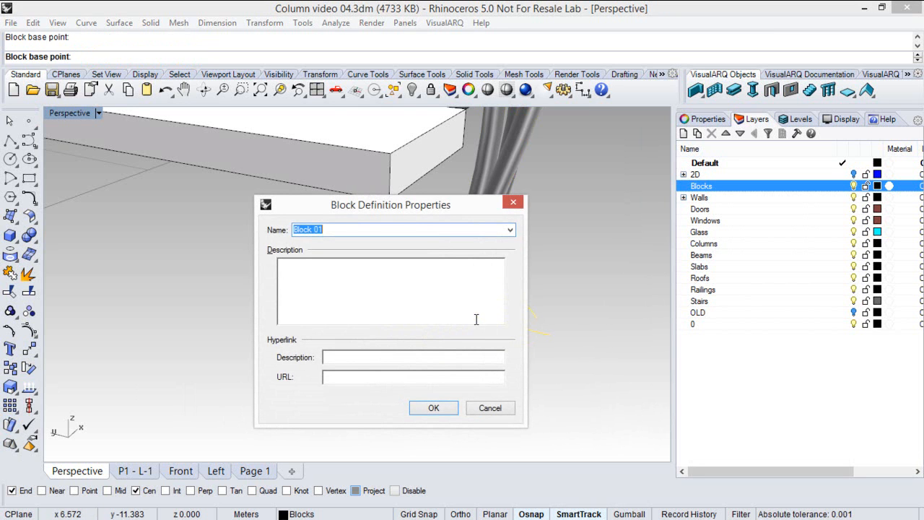
text(c)
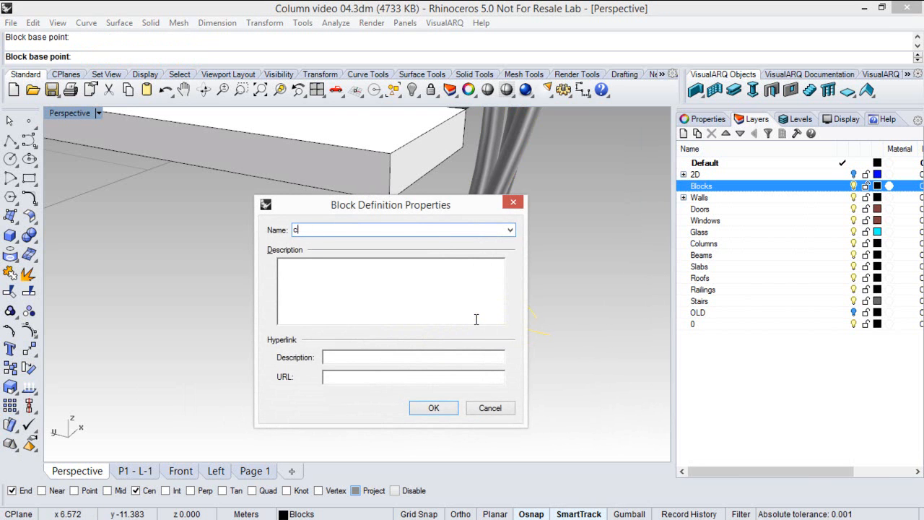
text(ustom column 2D)
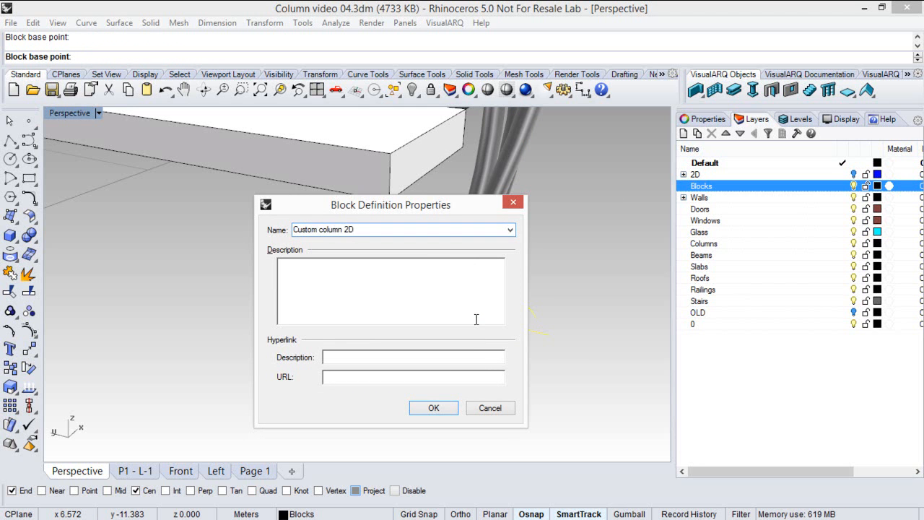
click(434, 407)
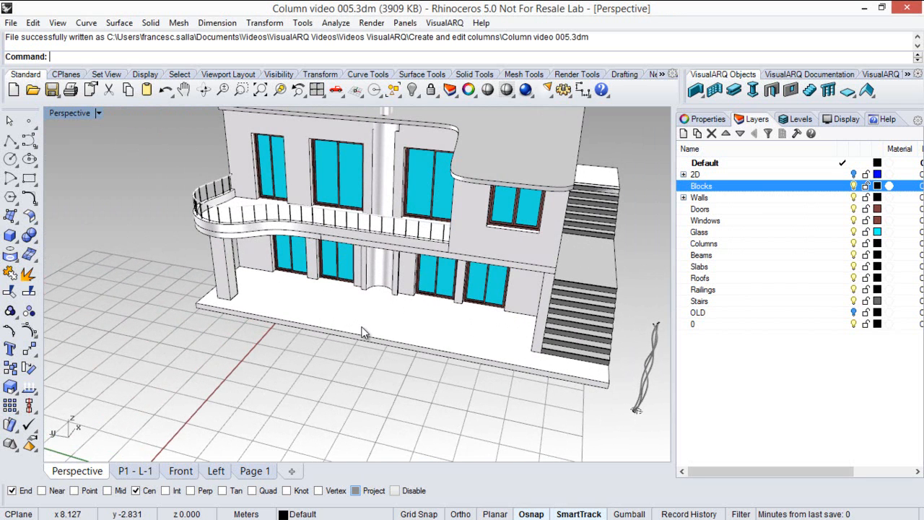
- In Column Styles, enable a custom model-view block for Custom Column and assign Custom column 3D
click(754, 90)
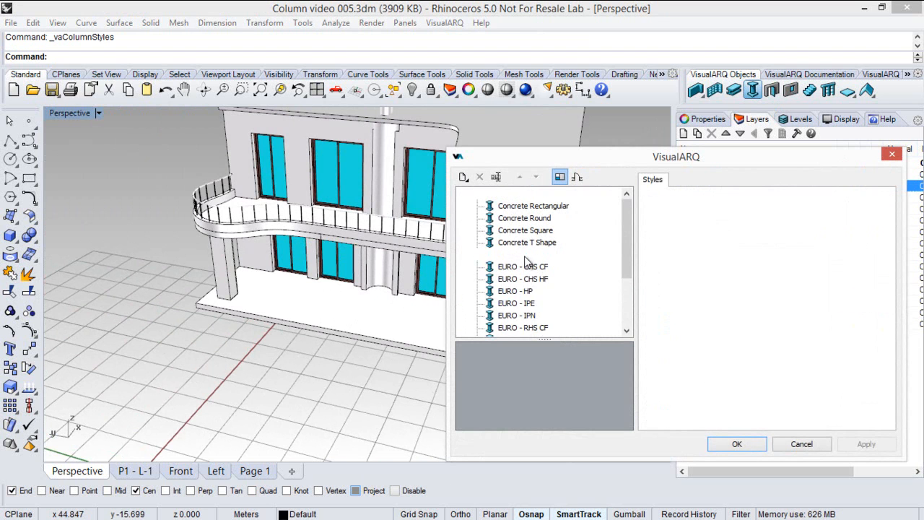
click(523, 254)
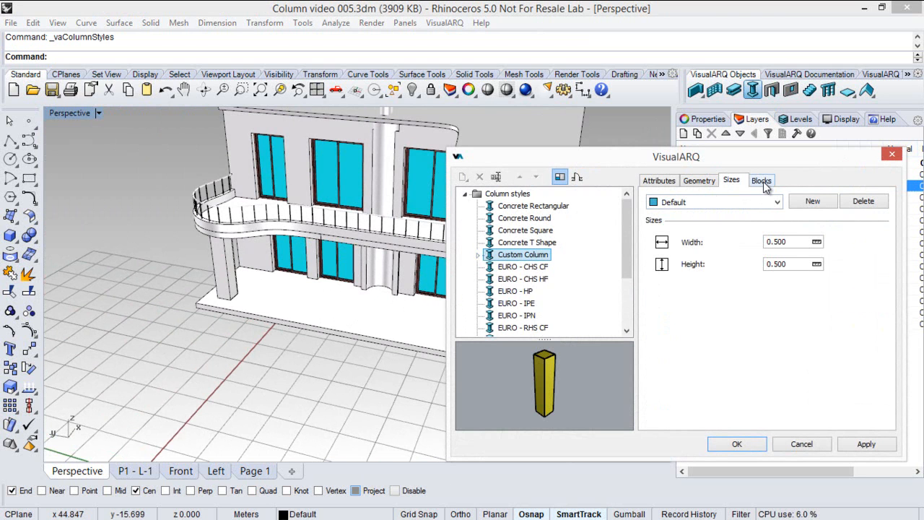
click(760, 179)
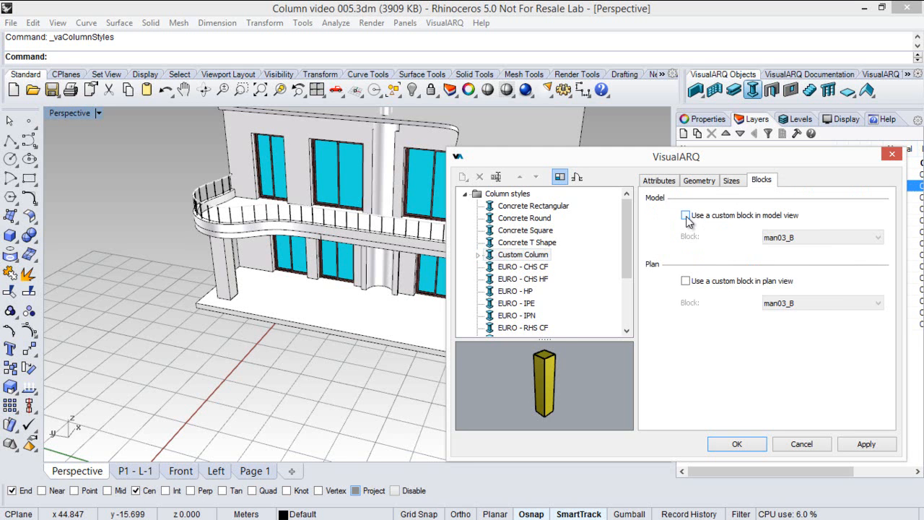
click(821, 236)
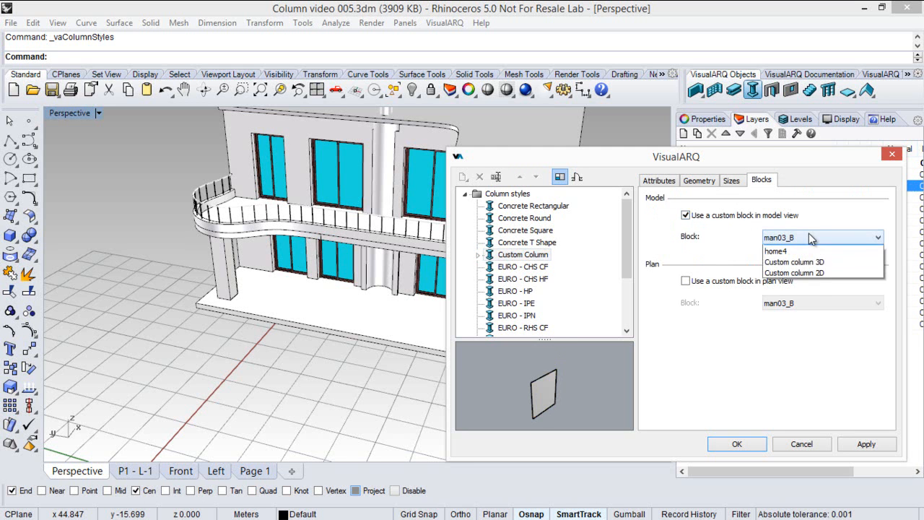
click(794, 261)
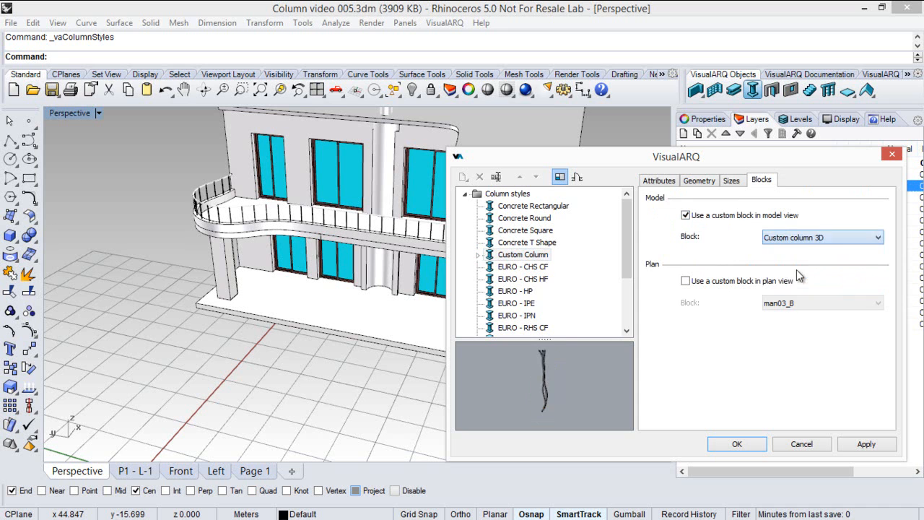
click(736, 443)
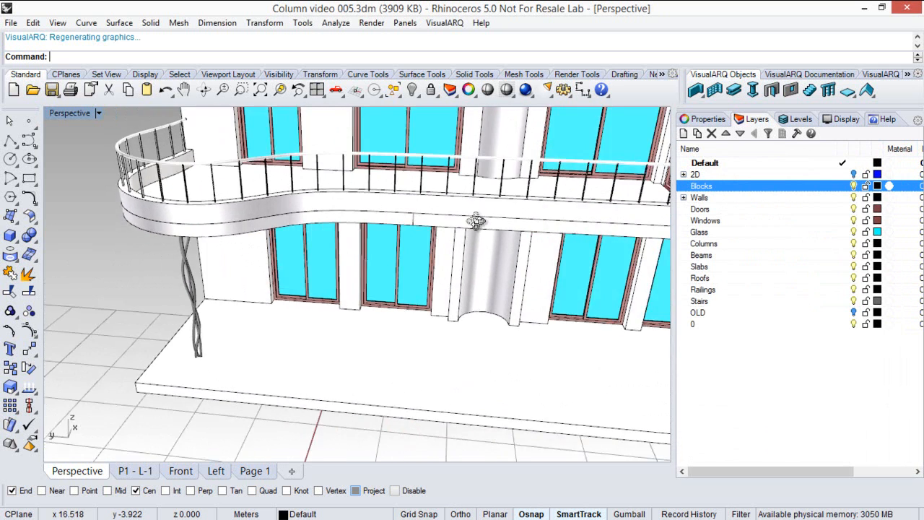
- Place twisted Custom Column columns at insertion points beneath the balcony
click(752, 89)
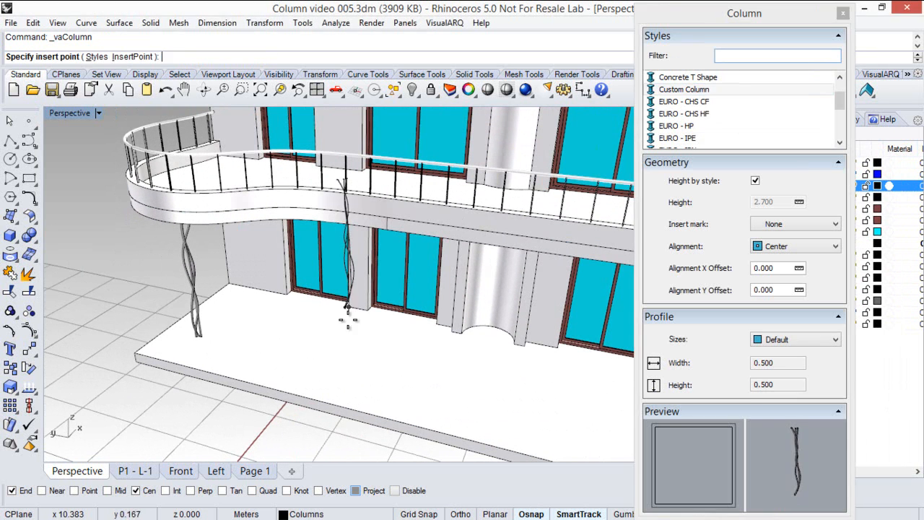
click(349, 317)
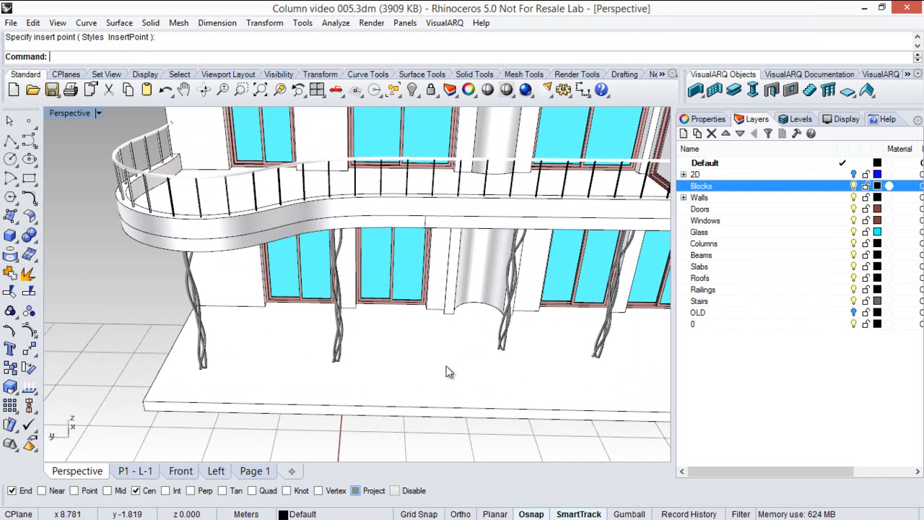
click(134, 470)
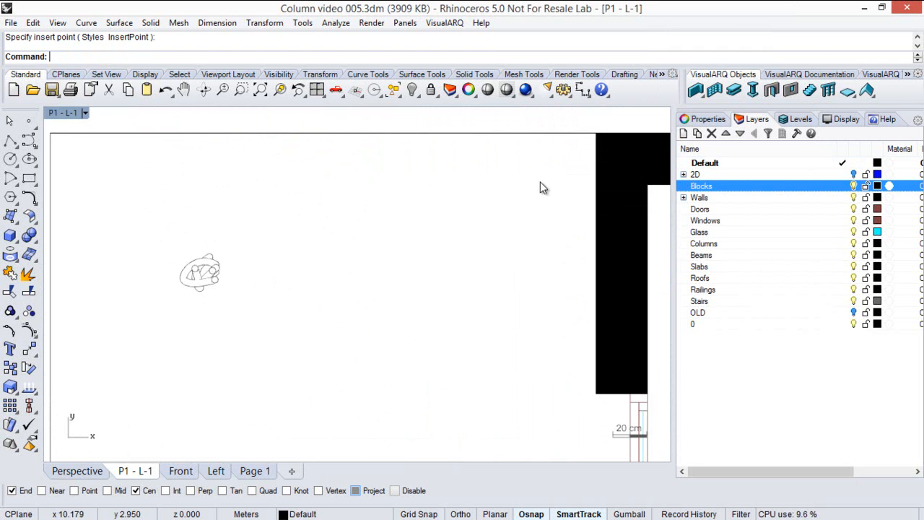
- Reopen Column Styles and select Custom Column to reach its block settings
click(752, 90)
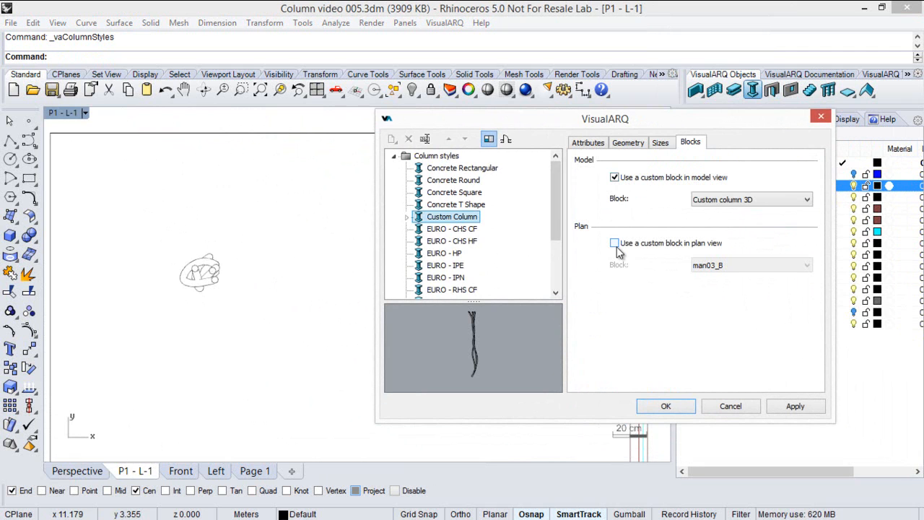
click(615, 243)
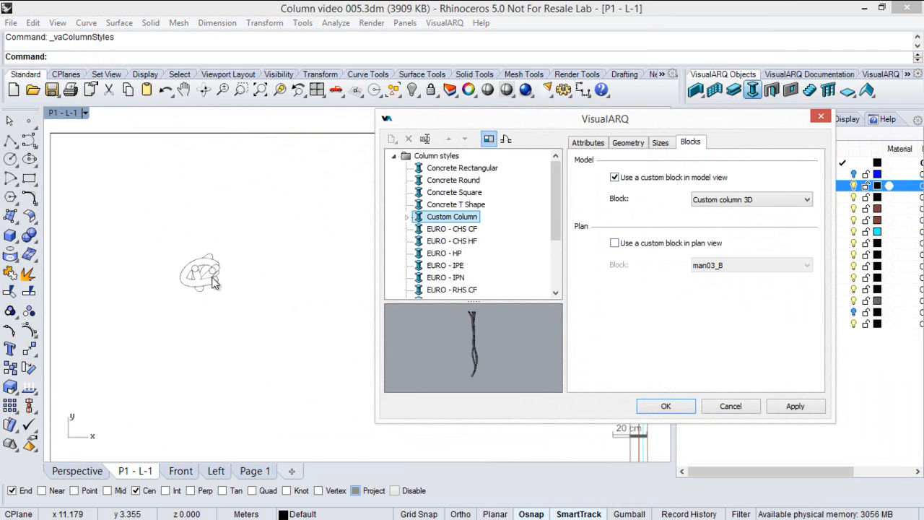